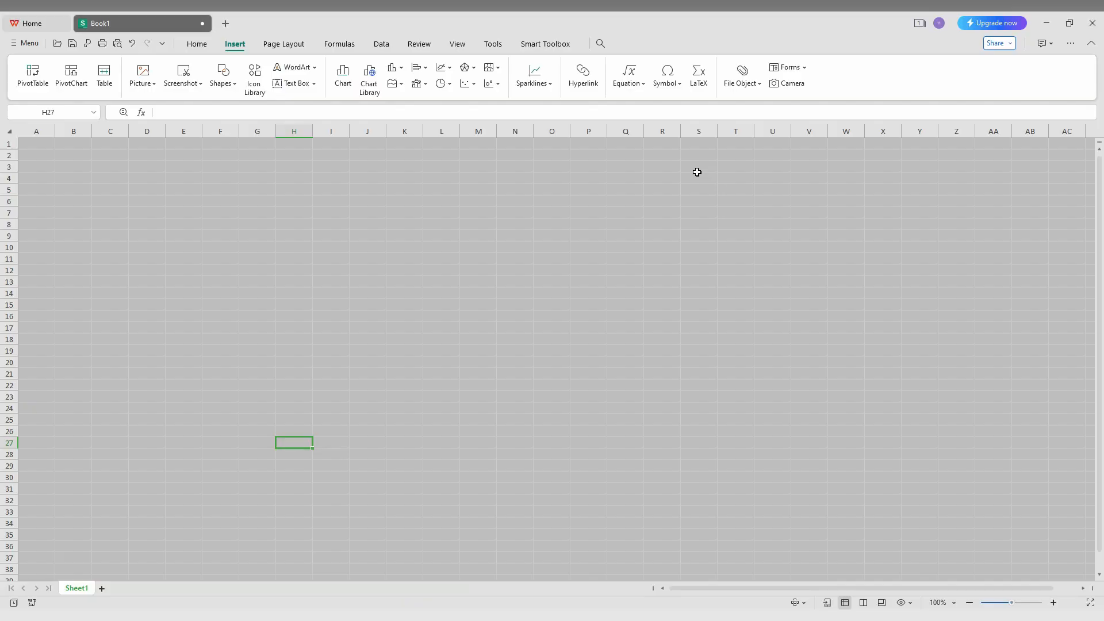
# - Convert A3:I15 into banded Table2 with Column1–Column9 headers
pyautogui.click(197, 44)
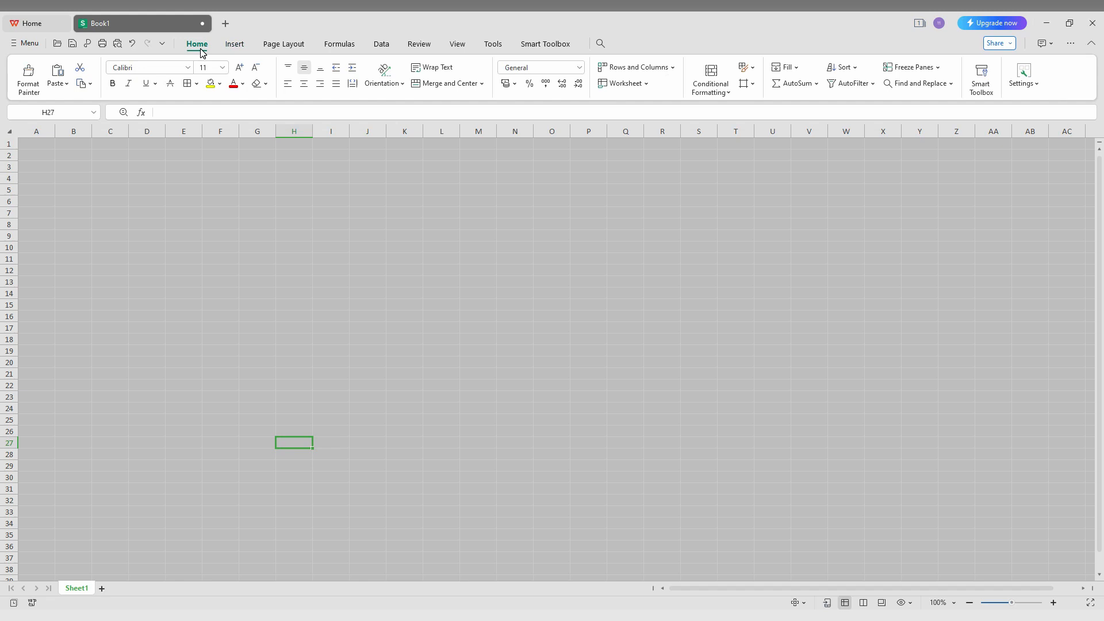
pyautogui.moveTo(233, 47)
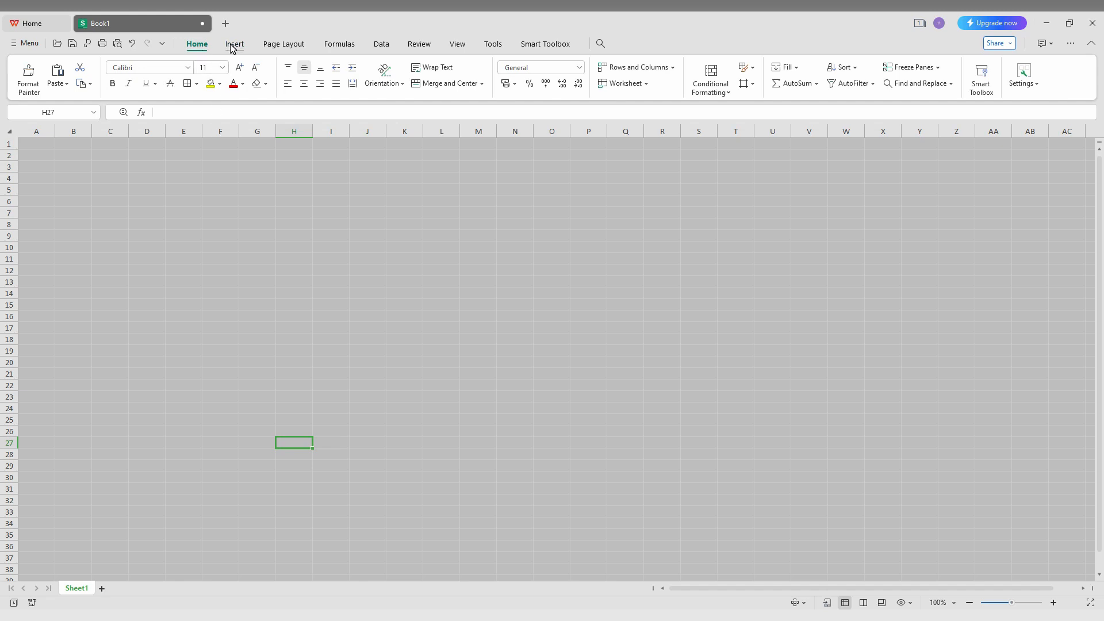
pyautogui.click(235, 44)
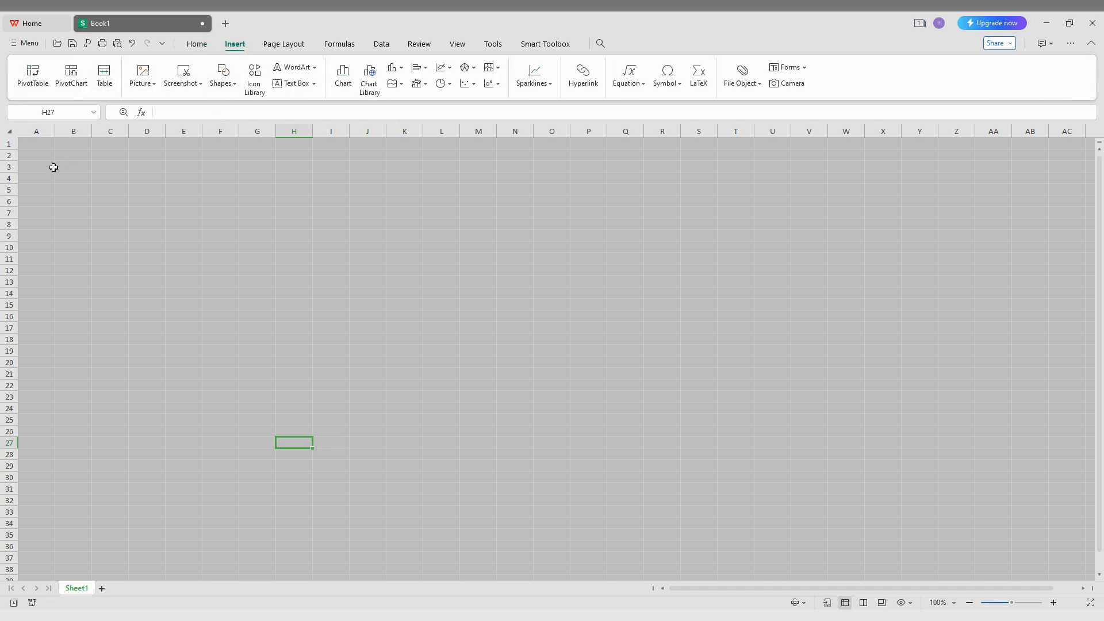
pyautogui.moveTo(36, 167); pyautogui.dragTo(330, 305)
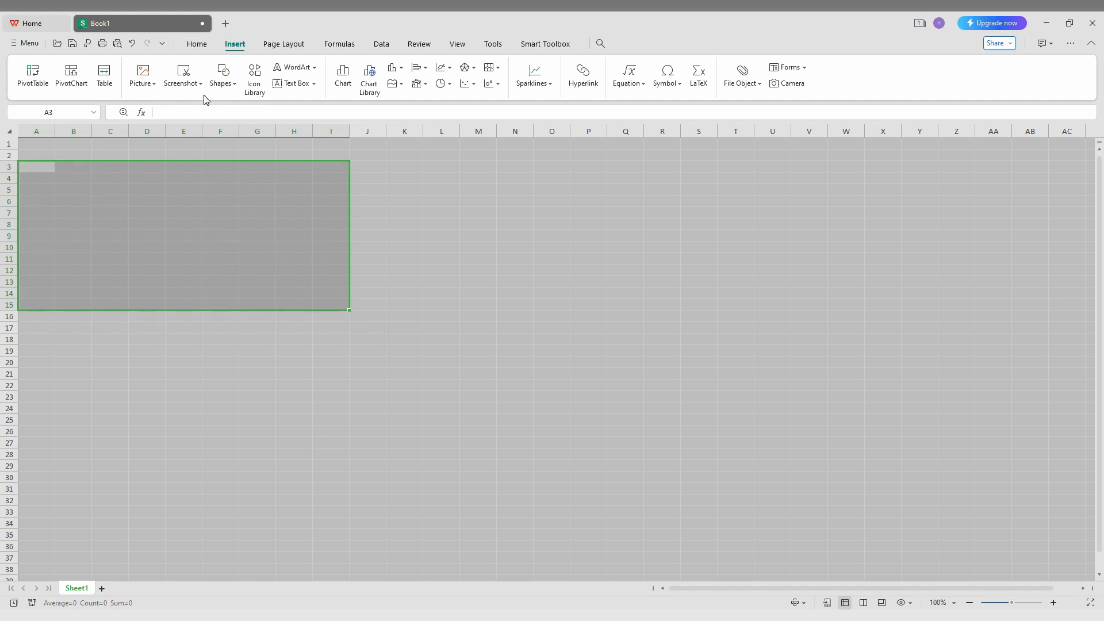
pyautogui.click(104, 76)
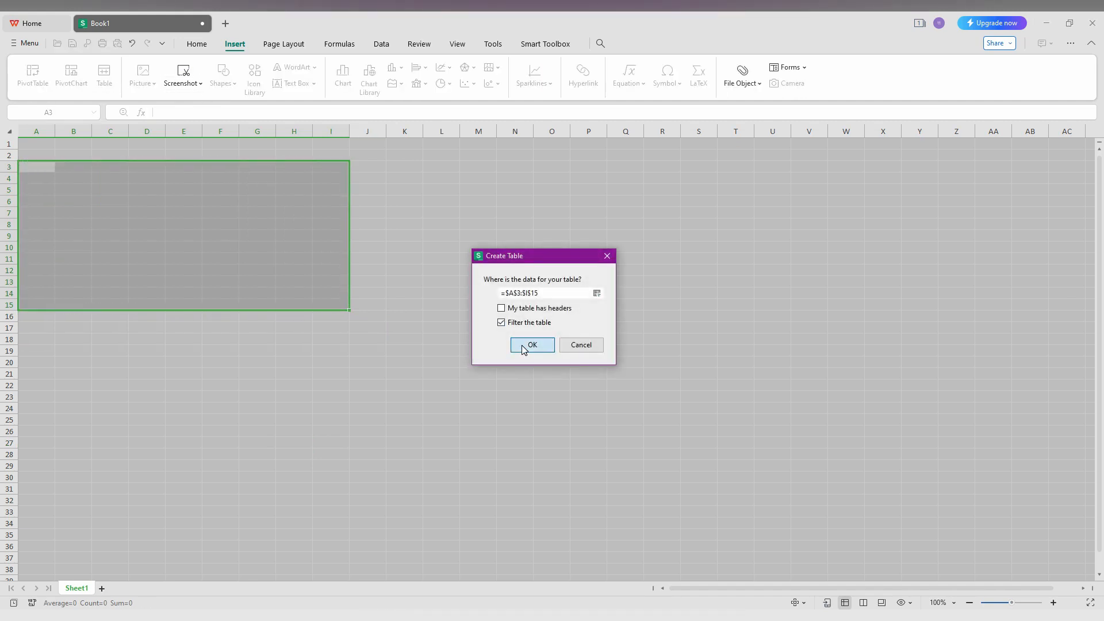
pyautogui.click(531, 345)
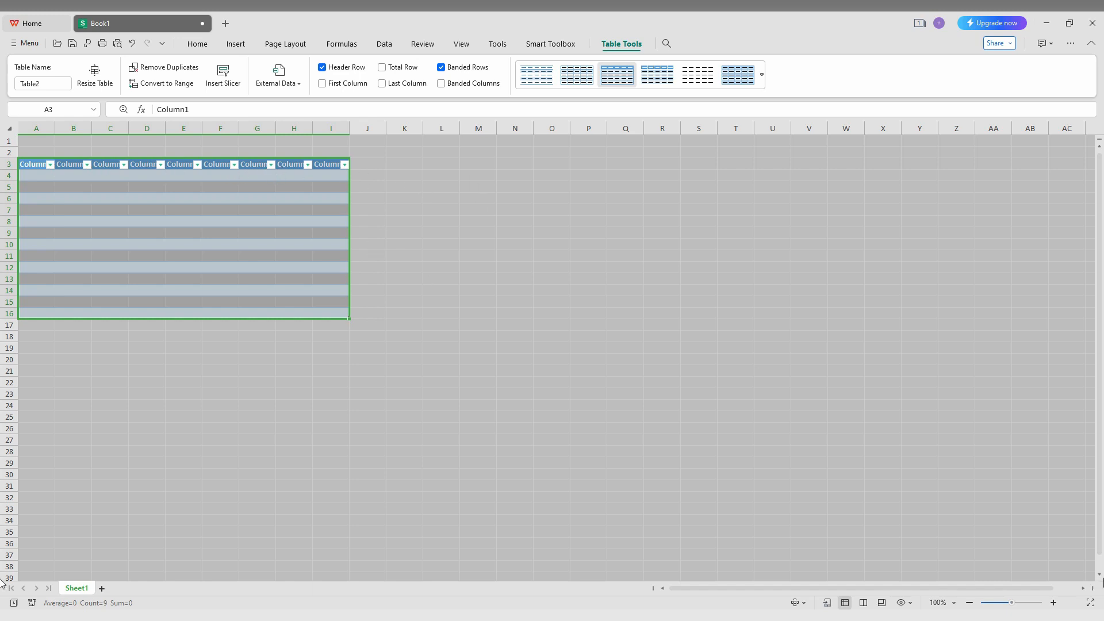
# - Zoom the sheet in to 170% and select cell H7 inside Table2
pyautogui.click(1055, 603)
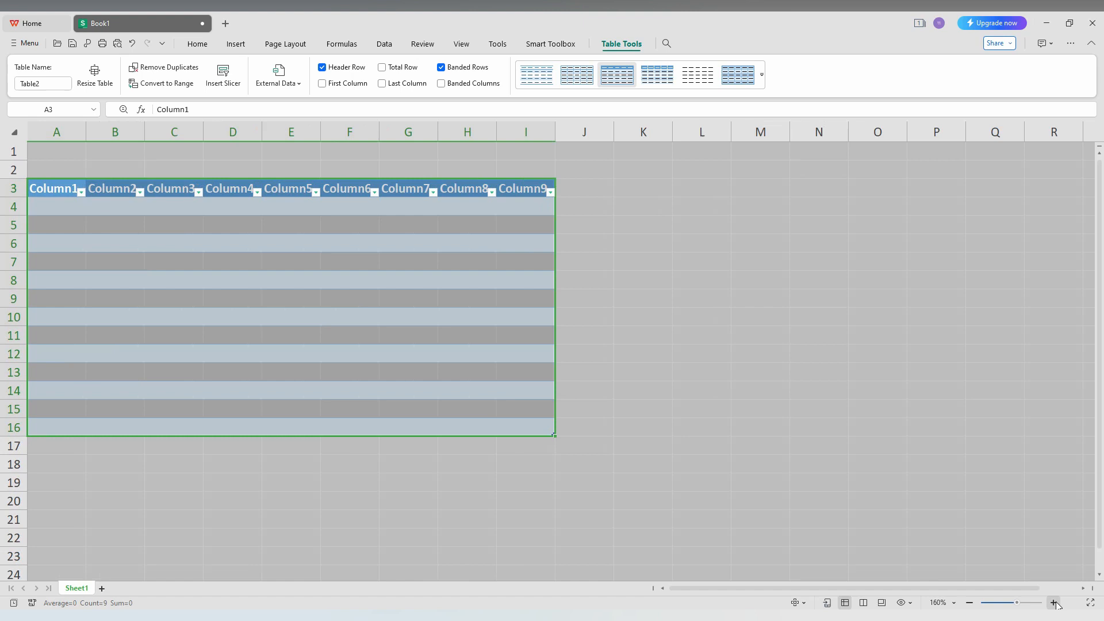
pyautogui.click(1055, 602)
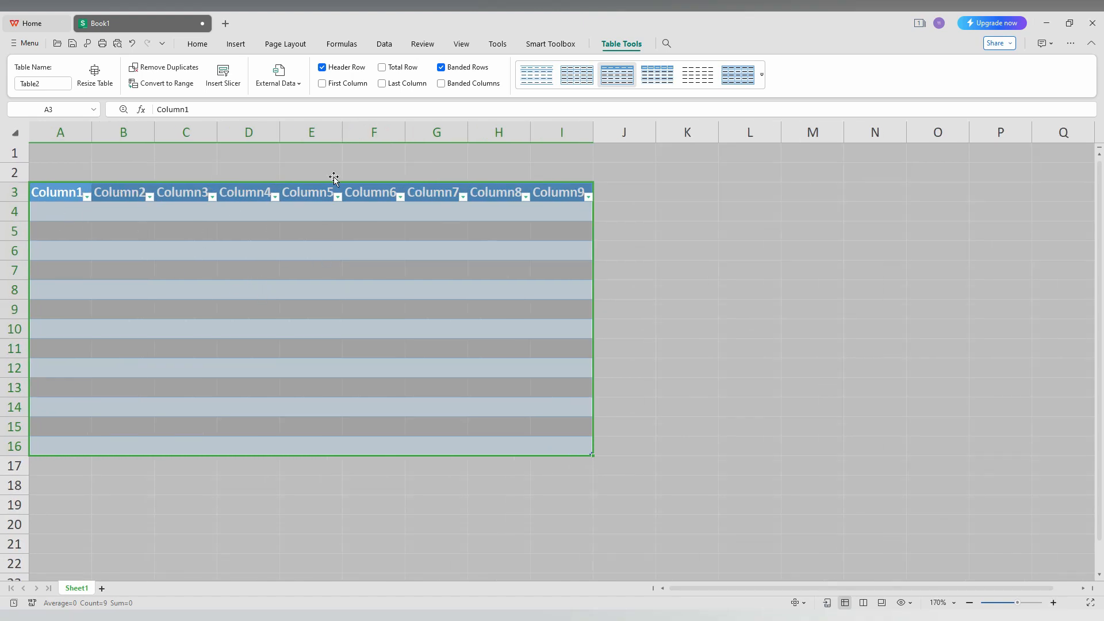
pyautogui.click(499, 270)
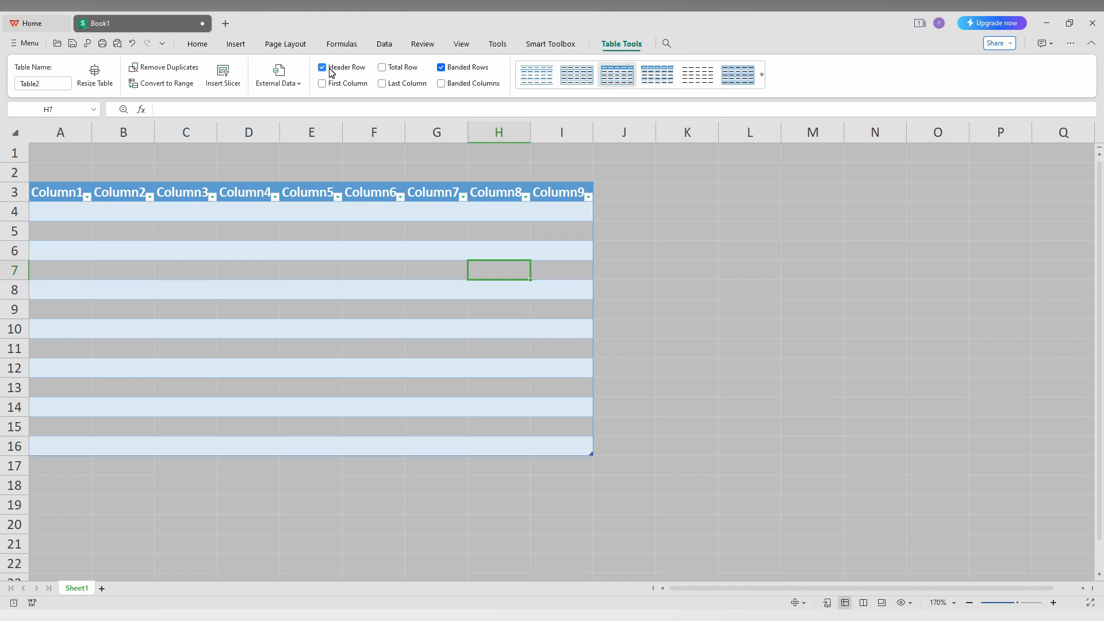
# - Hide Table2's header row, put 55 in D3, then re-enable Header Row
pyautogui.click(322, 67)
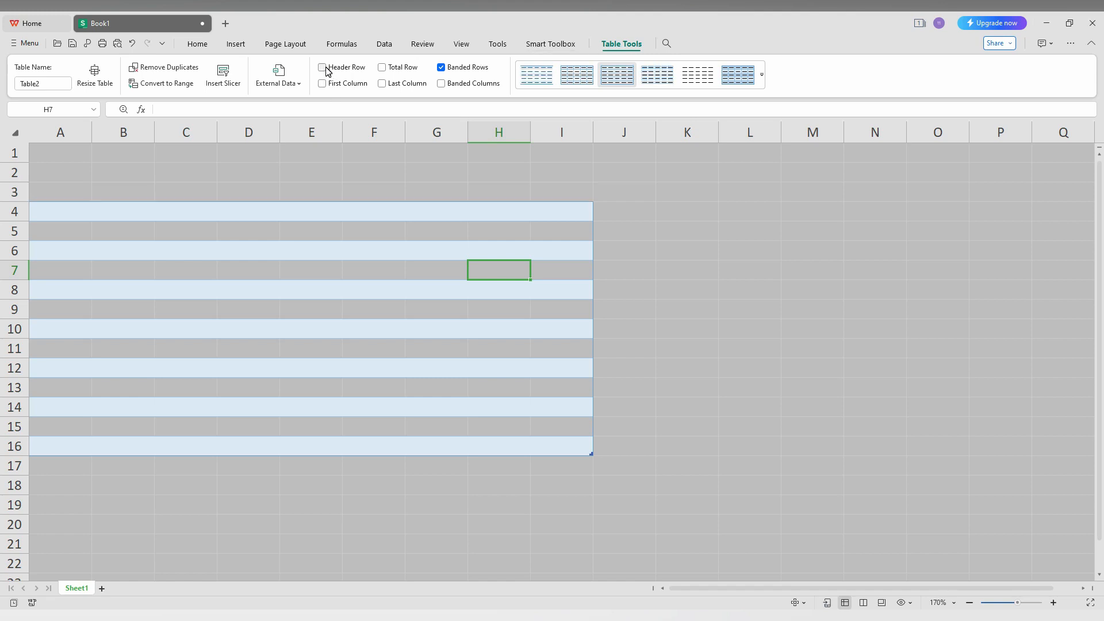
pyautogui.click(322, 66)
pyautogui.write('55')
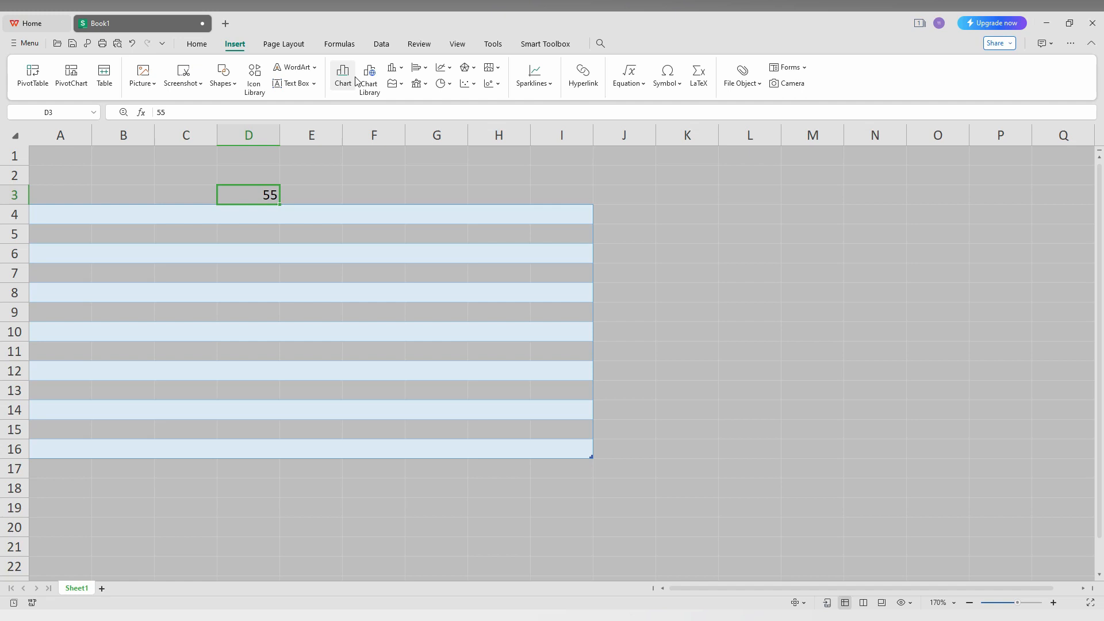
pyautogui.click(311, 270)
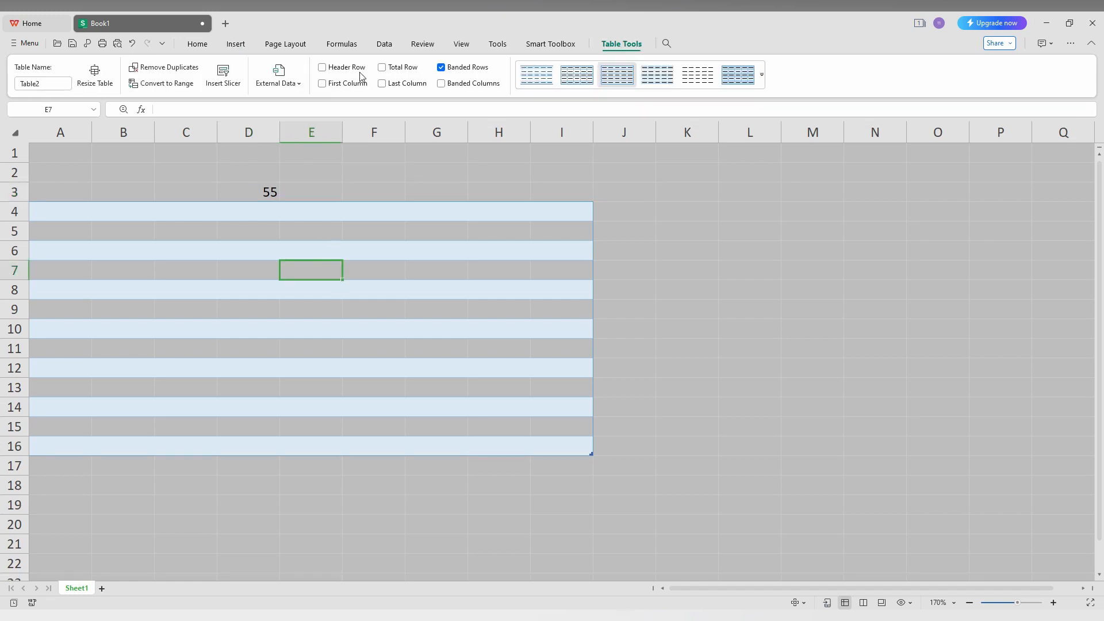
pyautogui.click(322, 67)
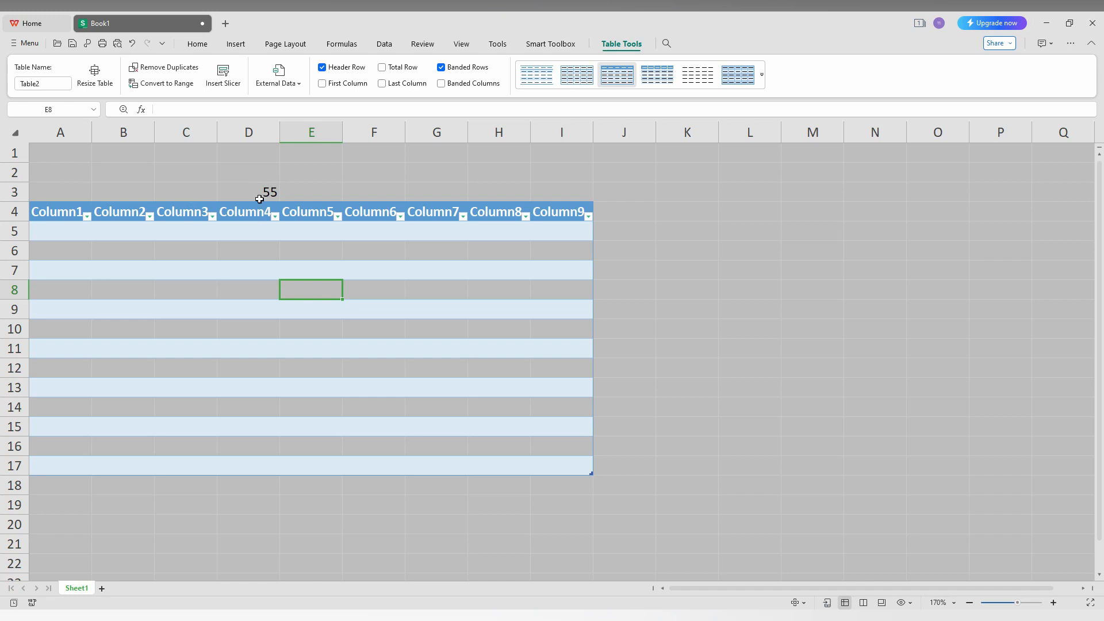
pyautogui.moveTo(315, 51)
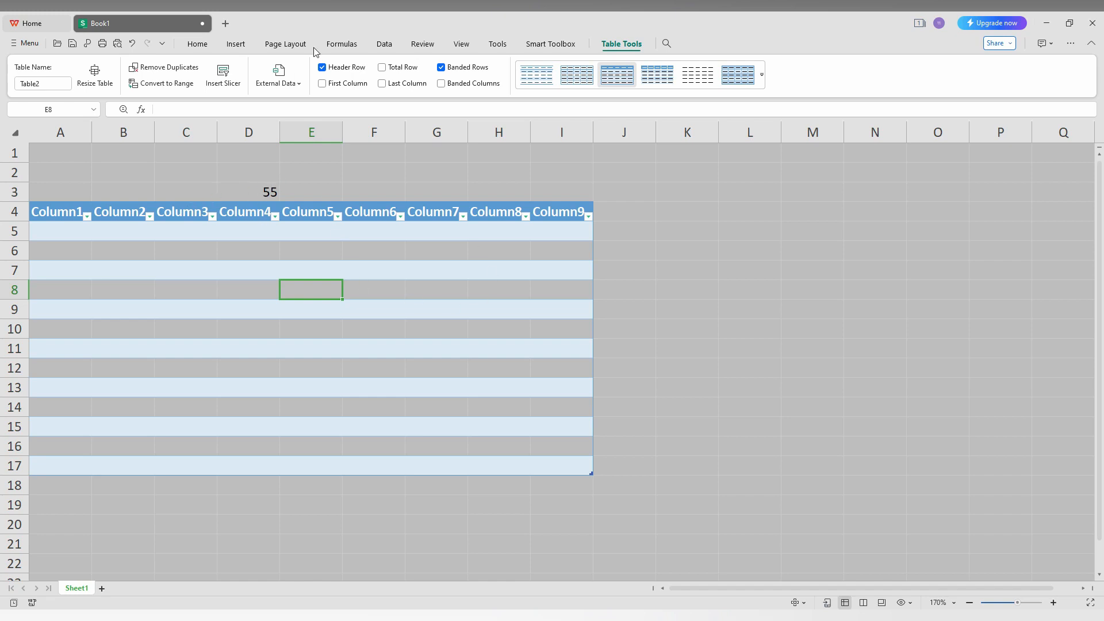
pyautogui.moveTo(331, 72)
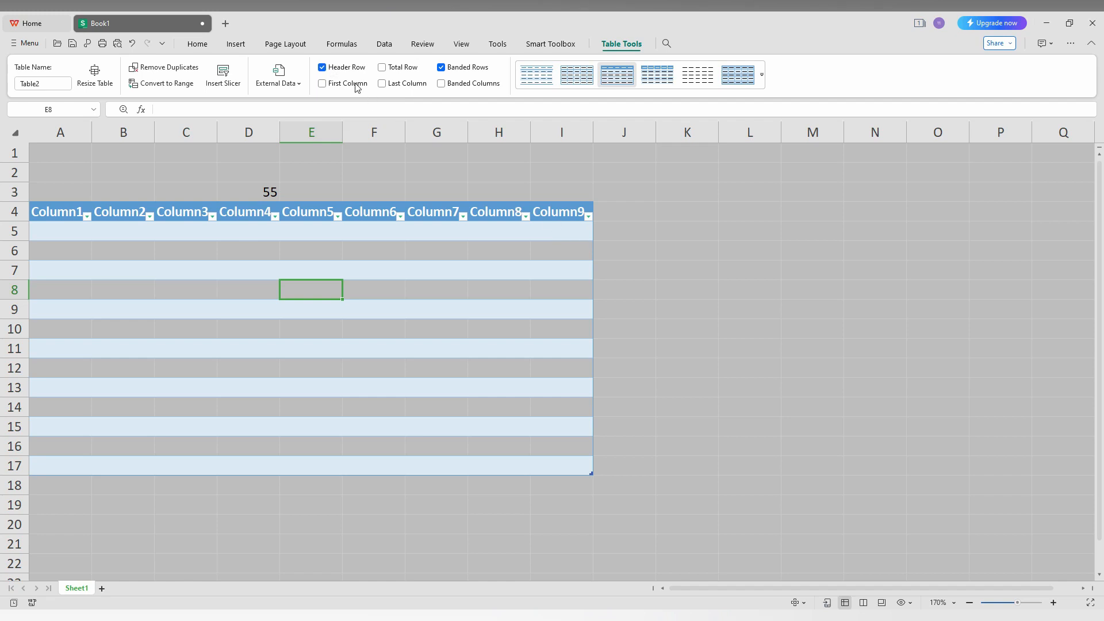
# - In Table Tools, uncheck Header Row and check First Column for Table2
pyautogui.click(322, 67)
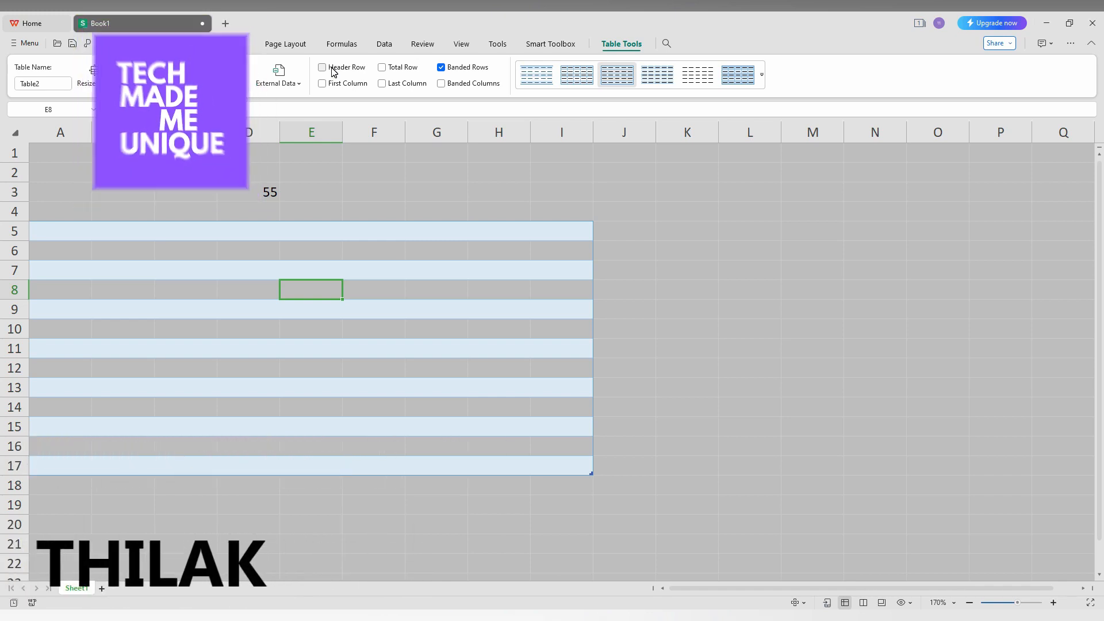
pyautogui.click(323, 83)
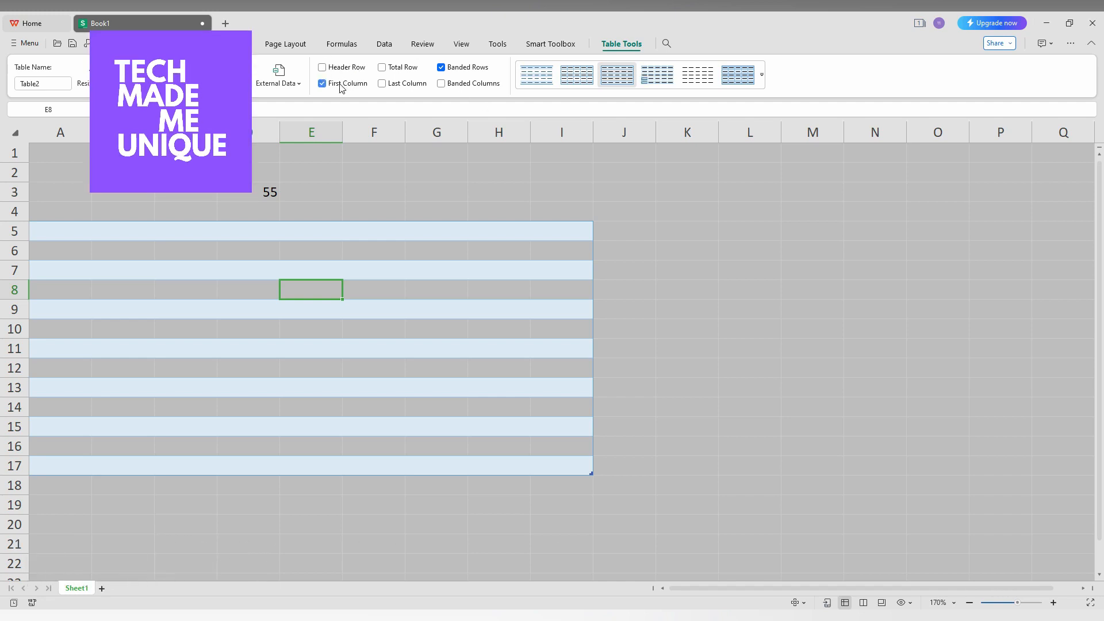